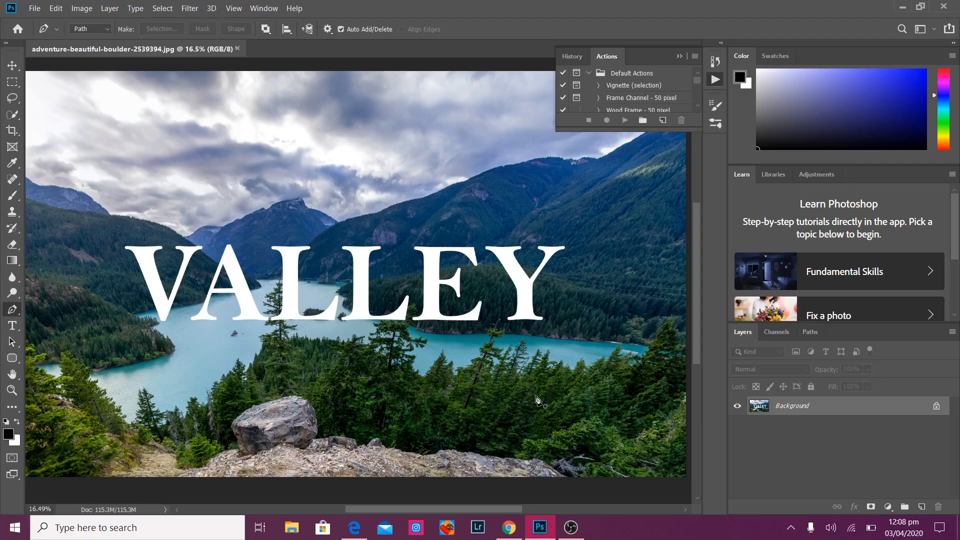
mouse_move(12, 310)
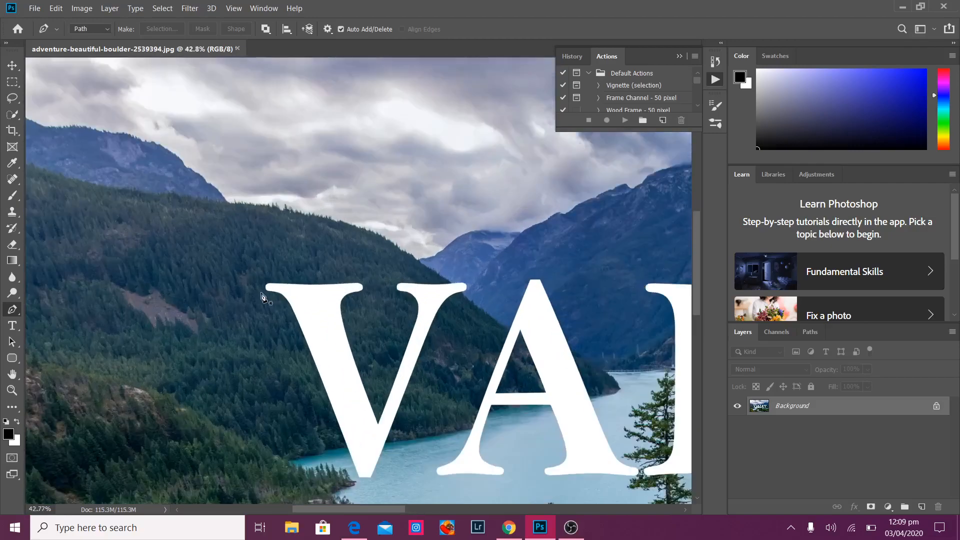
Step: Close a Pen-tool path around the letter V and choose Make Selection for it
left_click(260, 298)
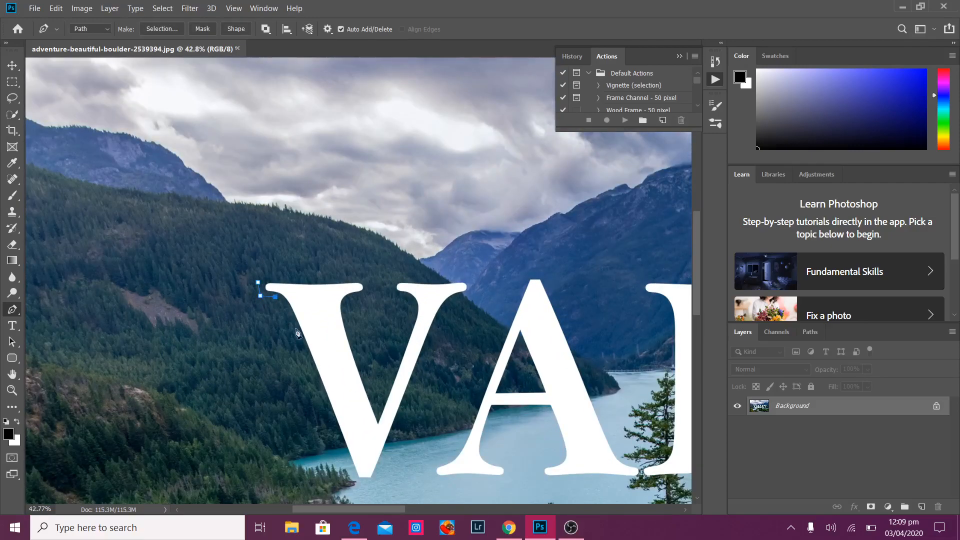
left_click(352, 483)
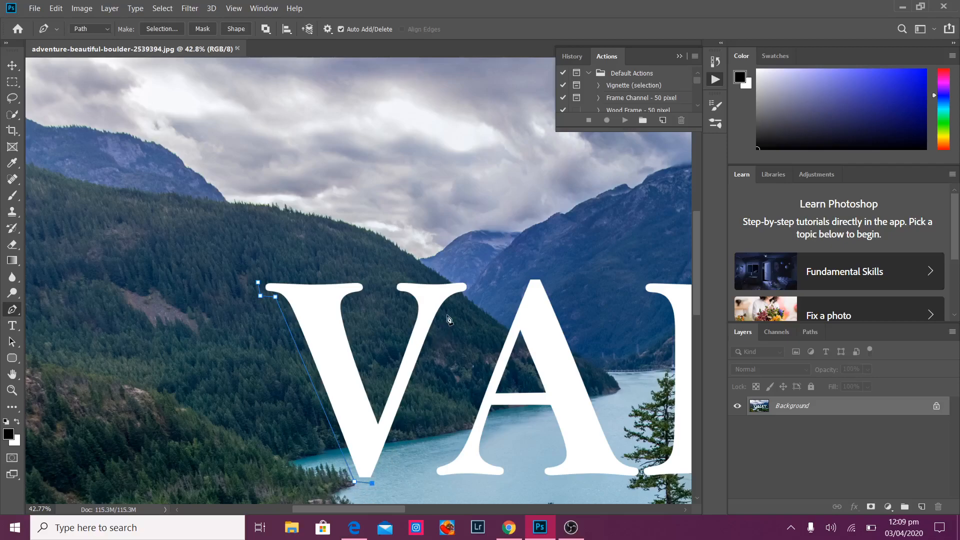
left_click(468, 297)
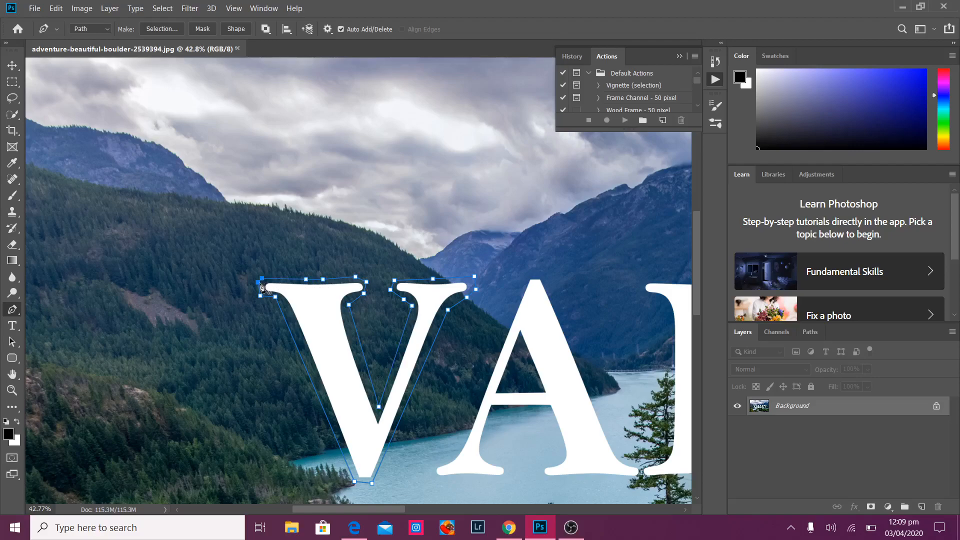
left_click(162, 28)
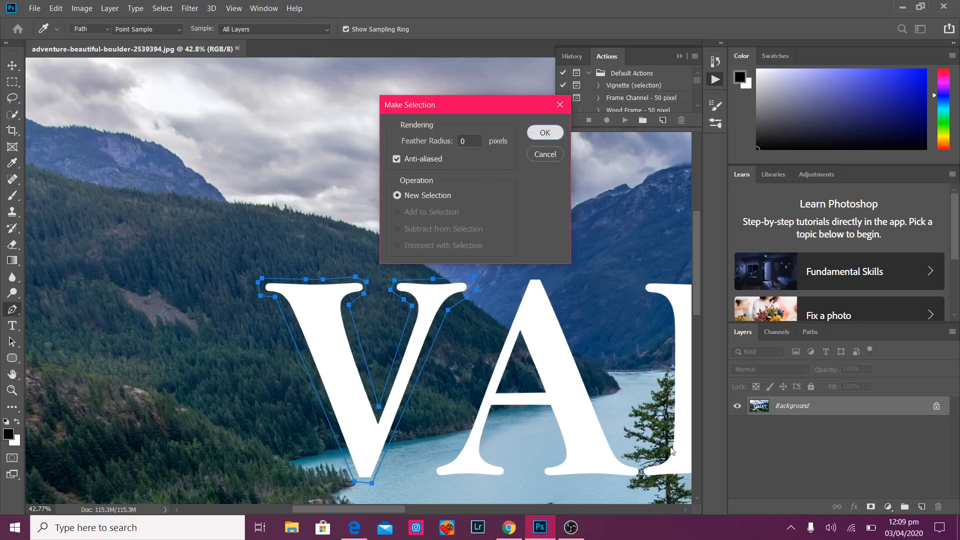
Step: Convert the V path to a selection, then add the traced A with Add to Selection
left_click(545, 132)
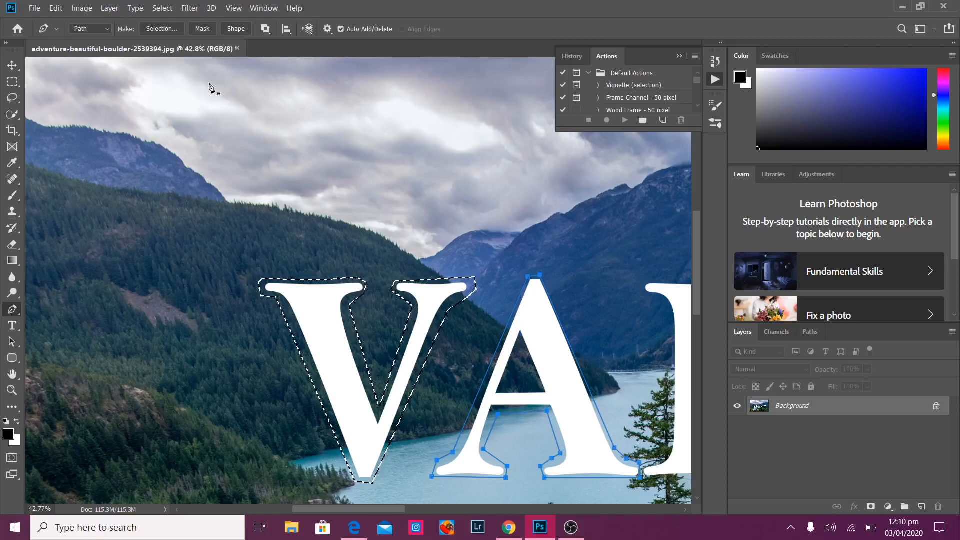
left_click(161, 28)
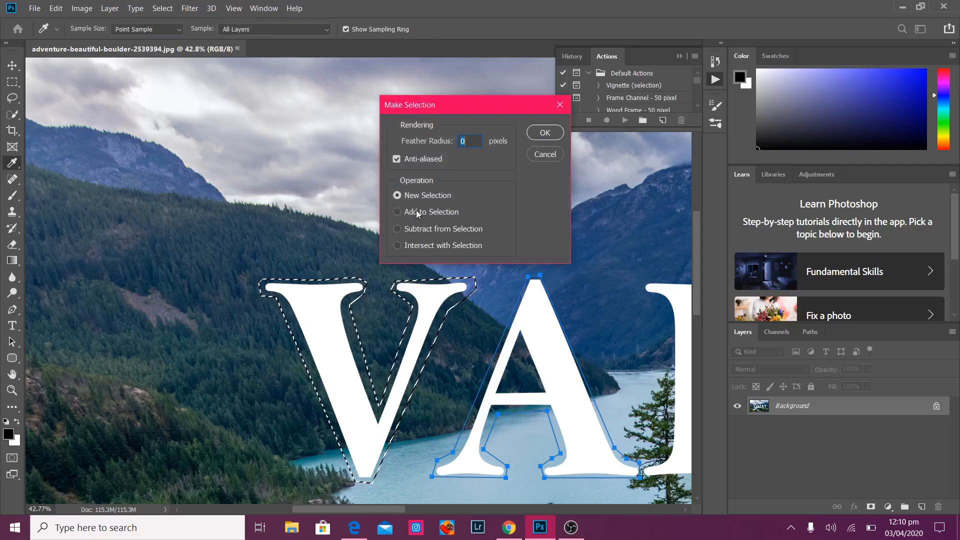
left_click(395, 212)
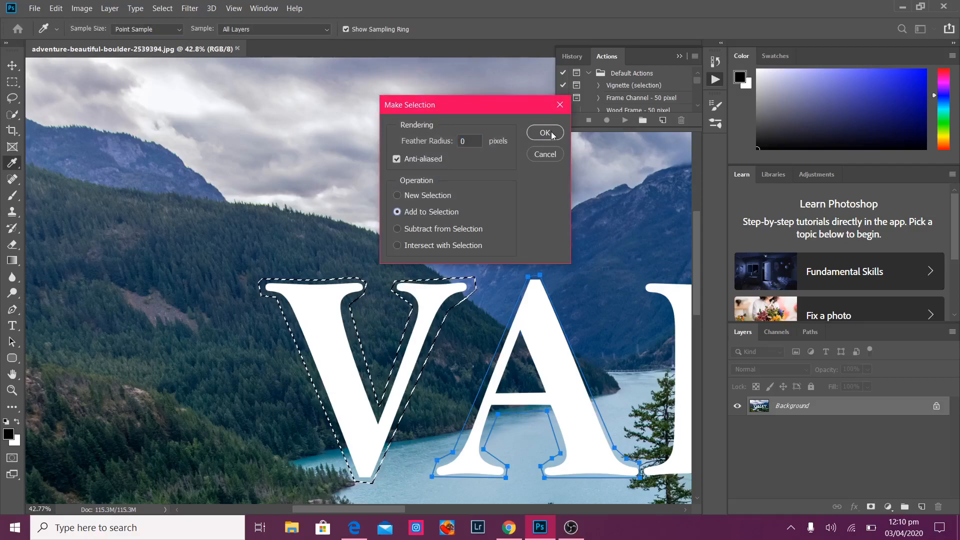
left_click(545, 132)
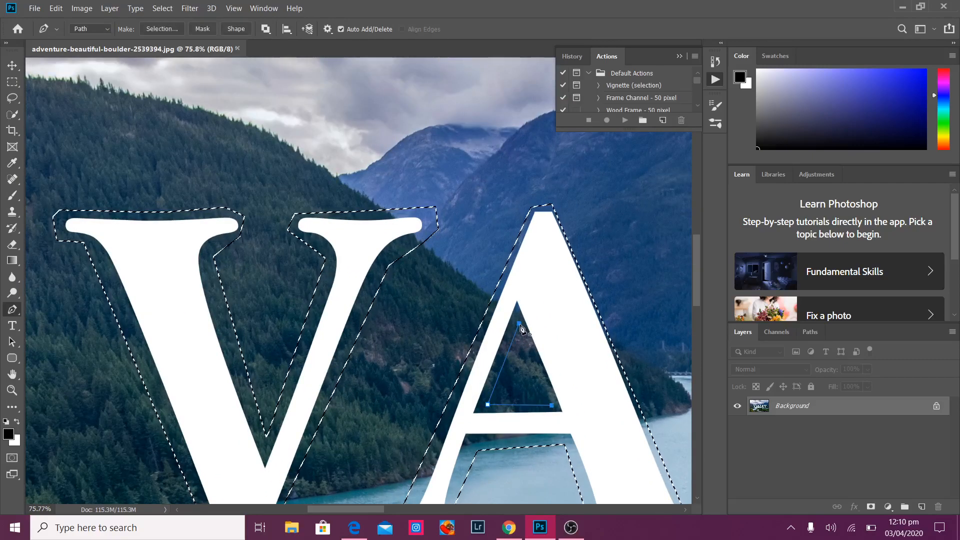
Step: Subtract the A's inner triangular hole from the selection
left_click(162, 28)
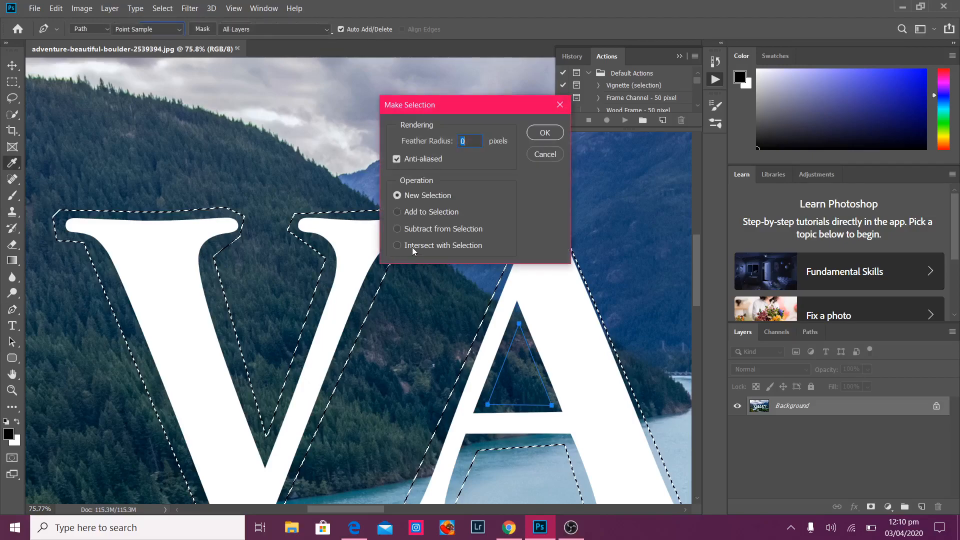
left_click(397, 228)
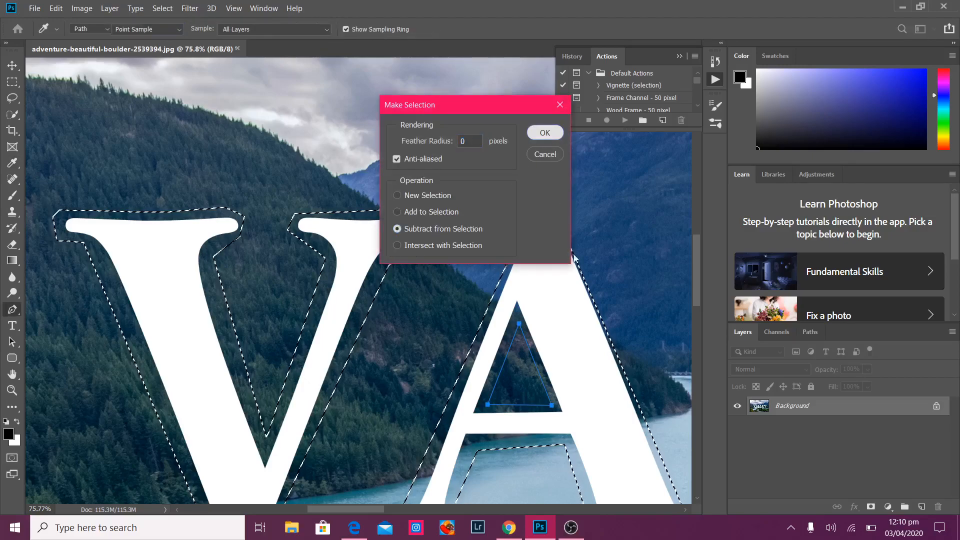
left_click(545, 132)
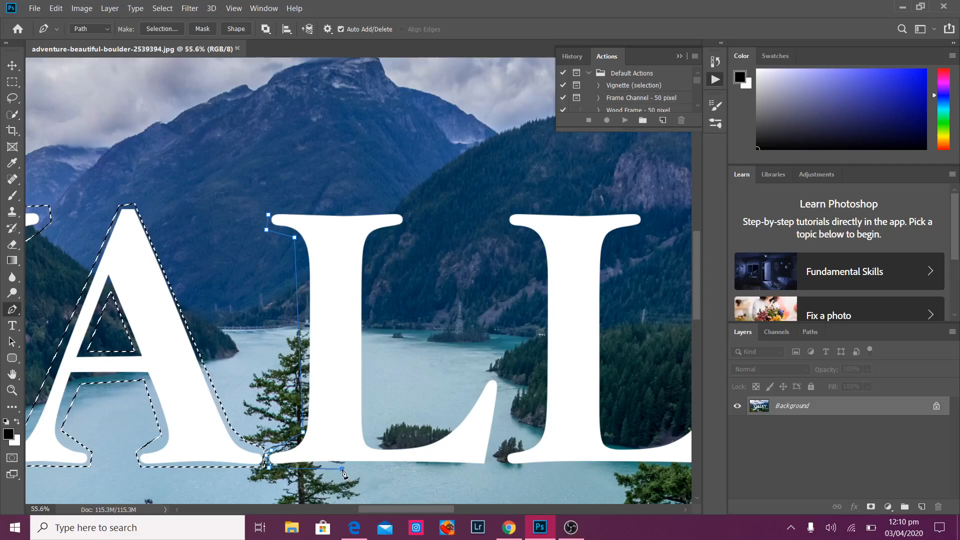
Step: Add the traced first L to the selection and convert the second L's path
left_click_drag(342, 470, 458, 472)
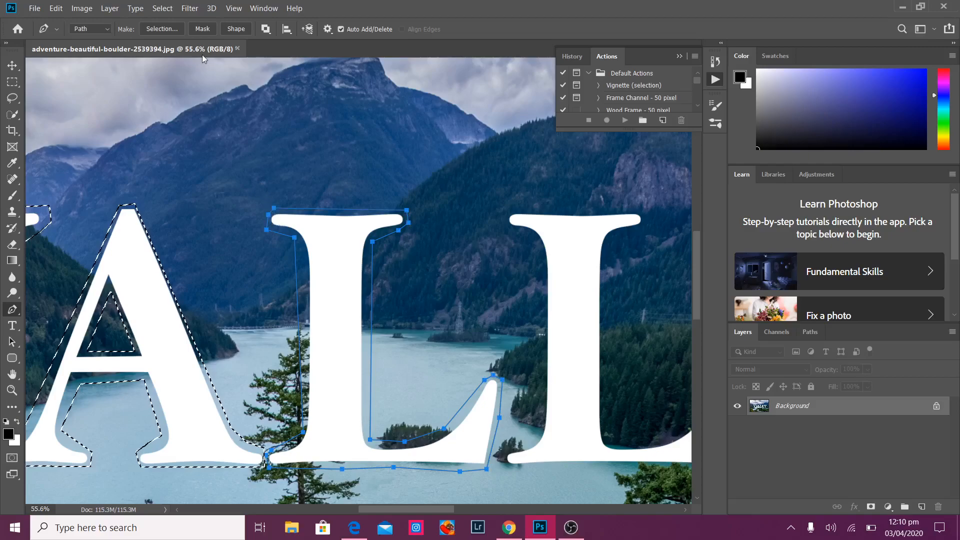
left_click(162, 28)
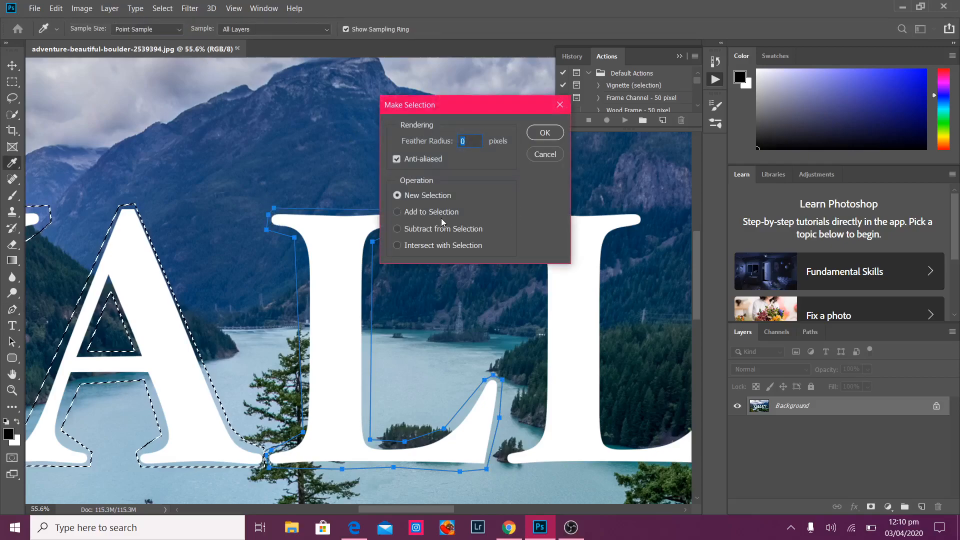
left_click(544, 132)
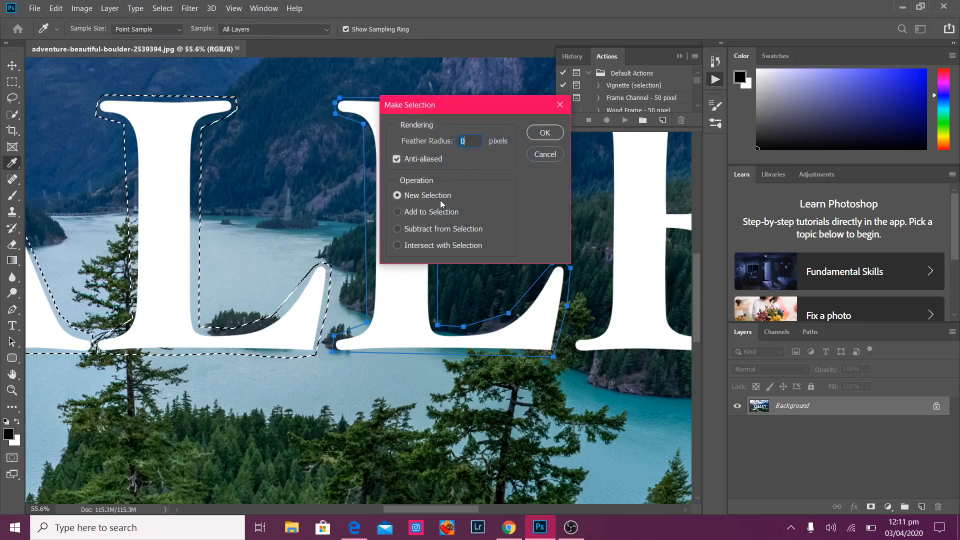
left_click(545, 132)
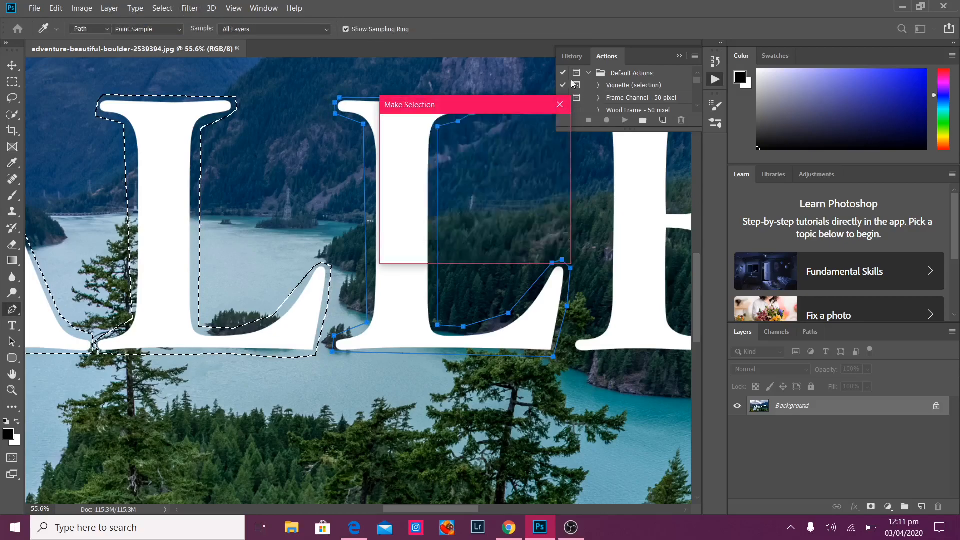
Step: Add the second L and then the traced E to the selection with Add to Selection
left_click(560, 105)
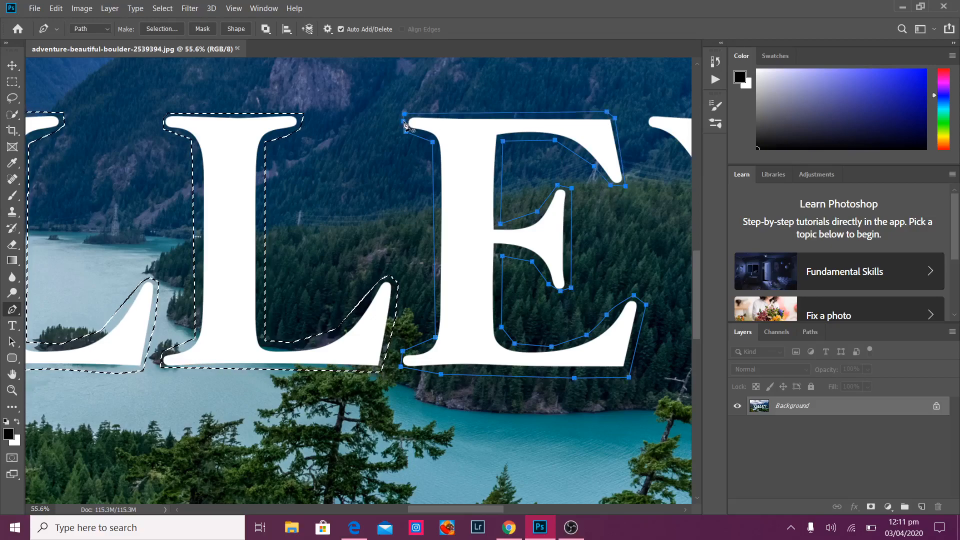
left_click(161, 28)
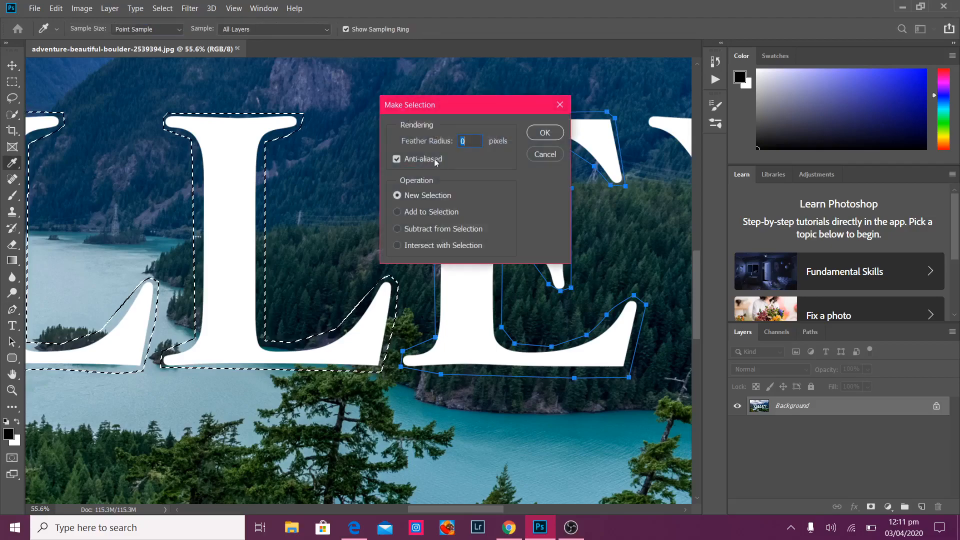
left_click(397, 211)
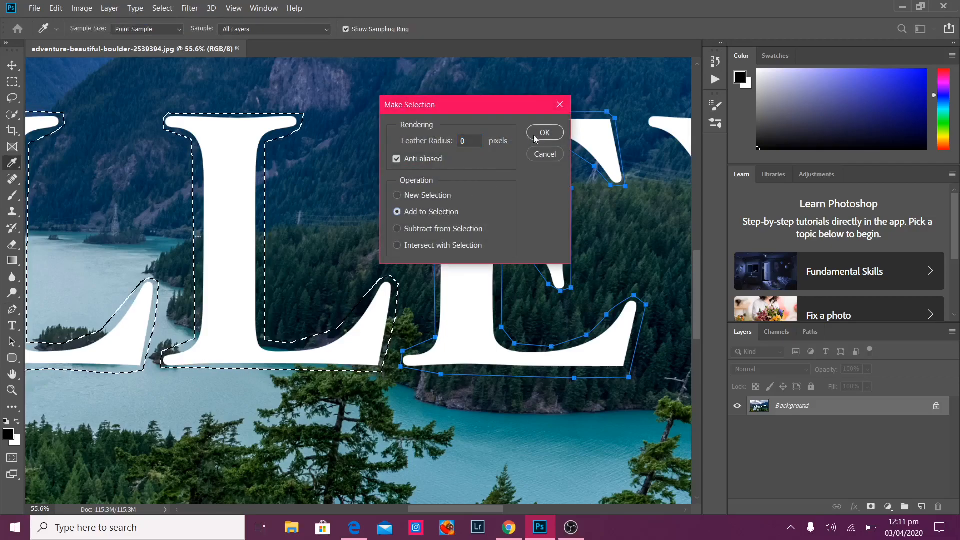
left_click(544, 132)
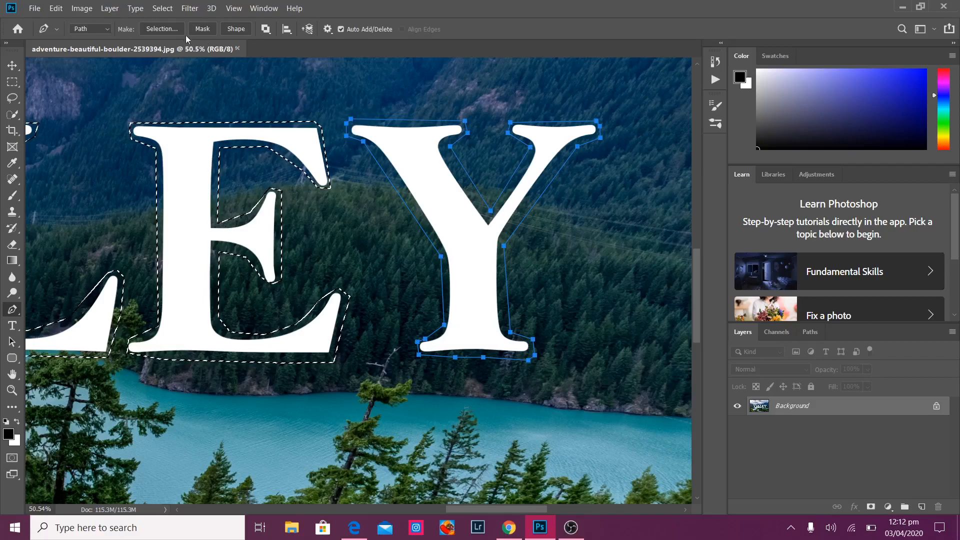
Step: Add the Y so all six VALLEY letters are selected, then zoom in on them
left_click(162, 28)
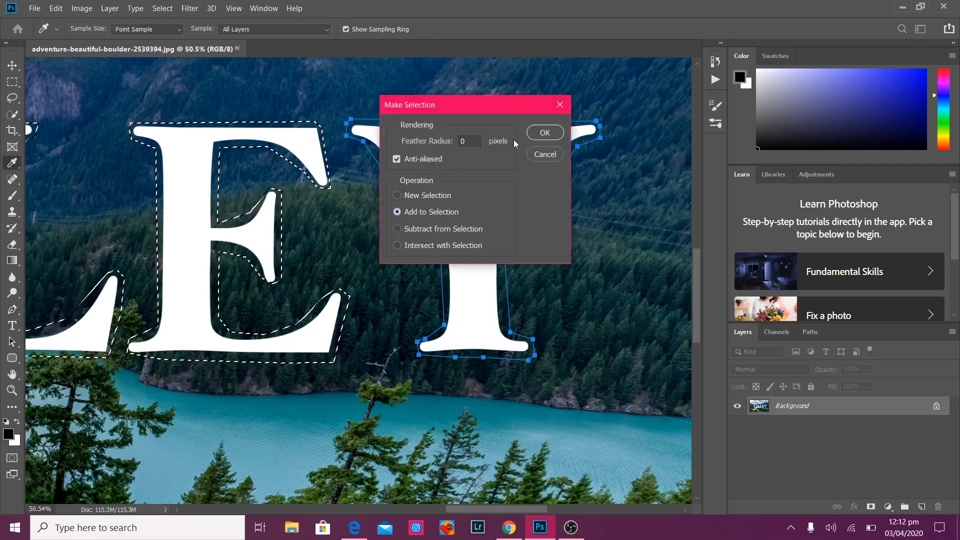
left_click(545, 132)
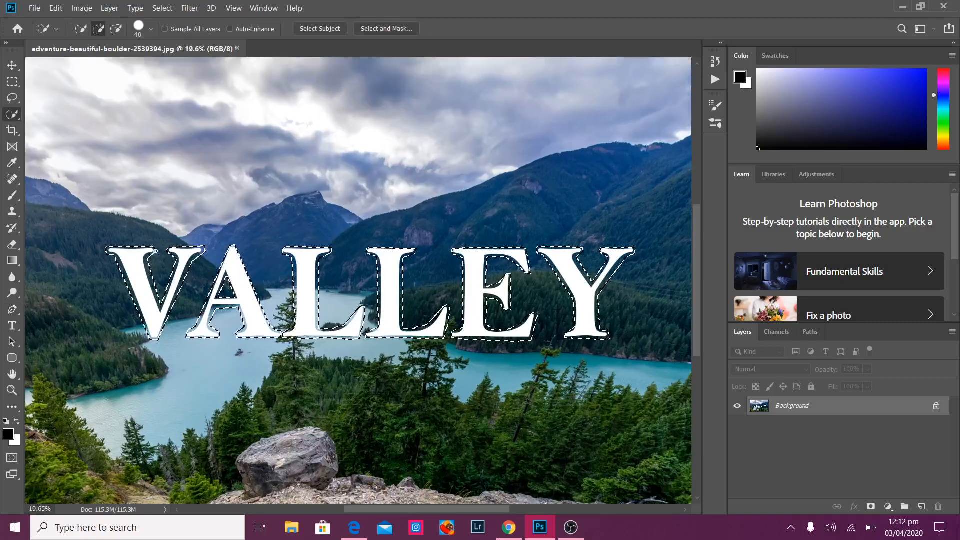
left_click(12, 99)
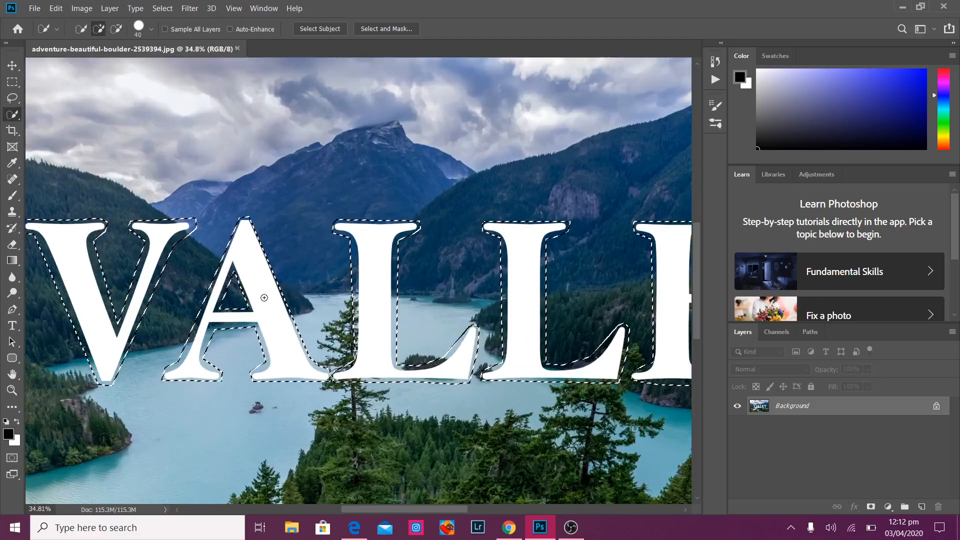
Step: Fill the VALLEY selection with Content-Aware contents via the right-click Fill dialog
right_click(263, 298)
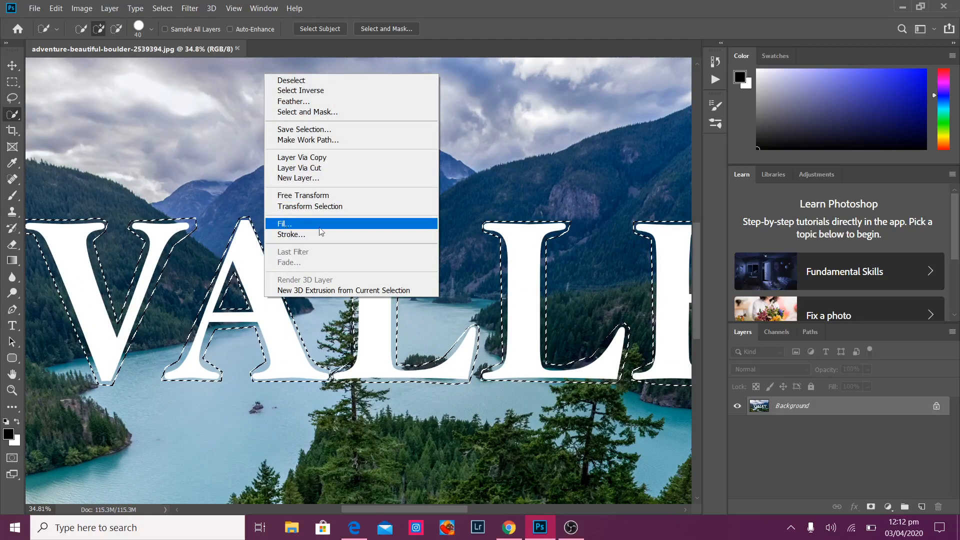
left_click(284, 224)
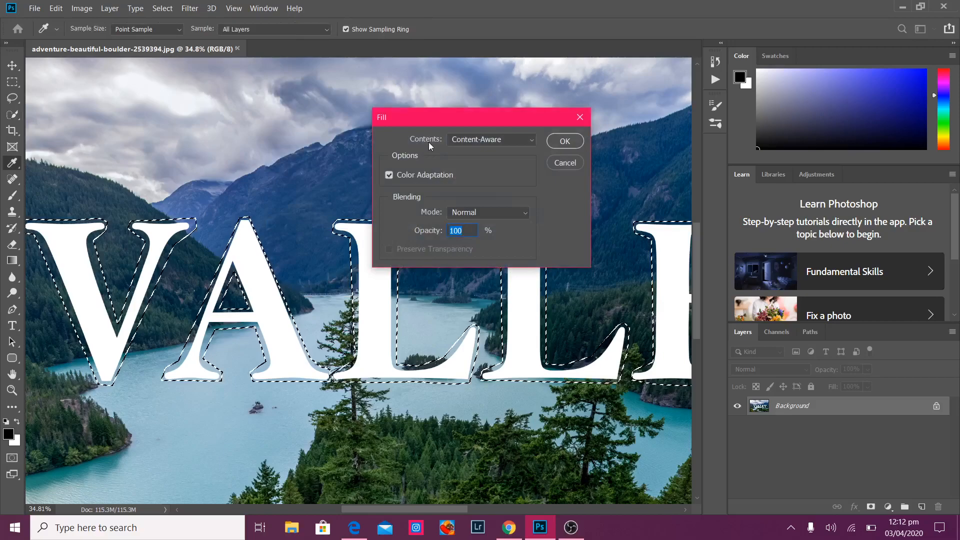
left_click(491, 139)
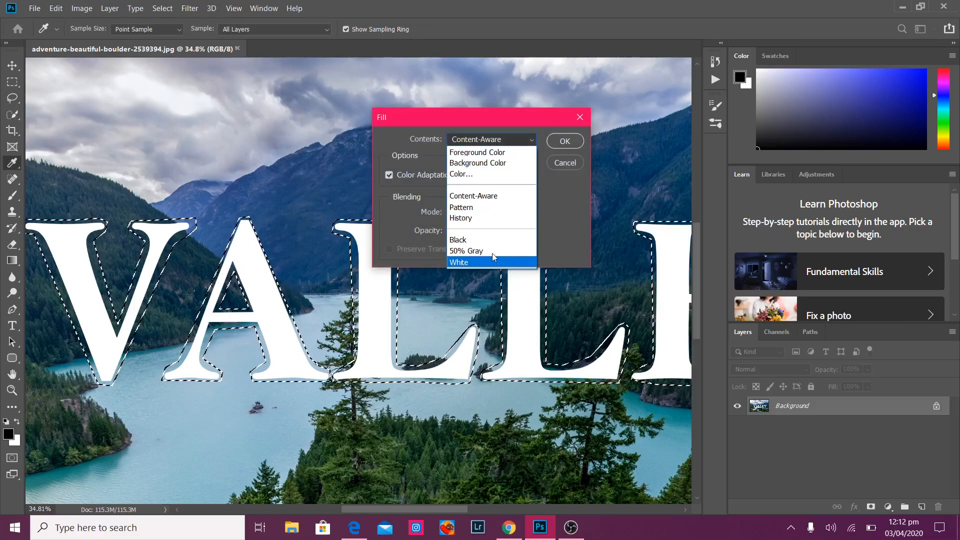
mouse_move(488, 198)
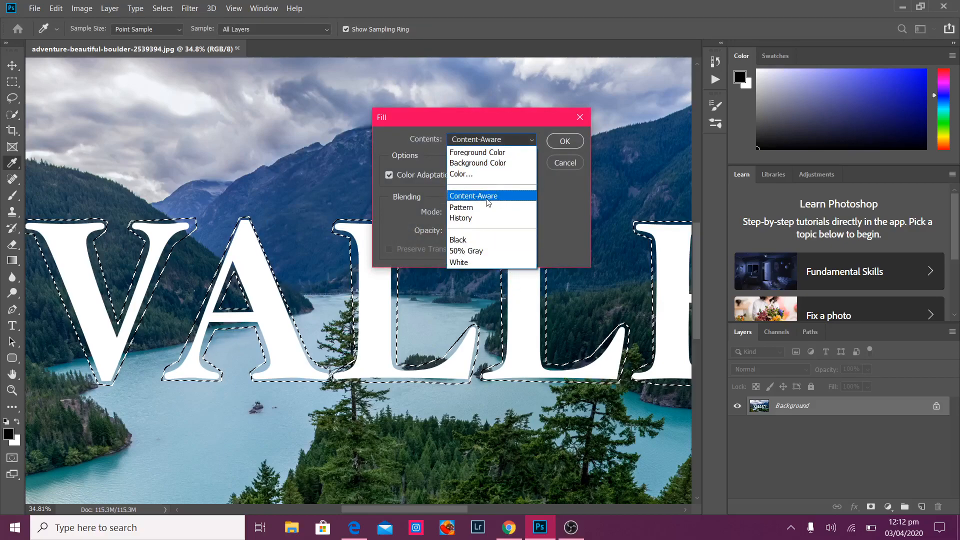
left_click(474, 196)
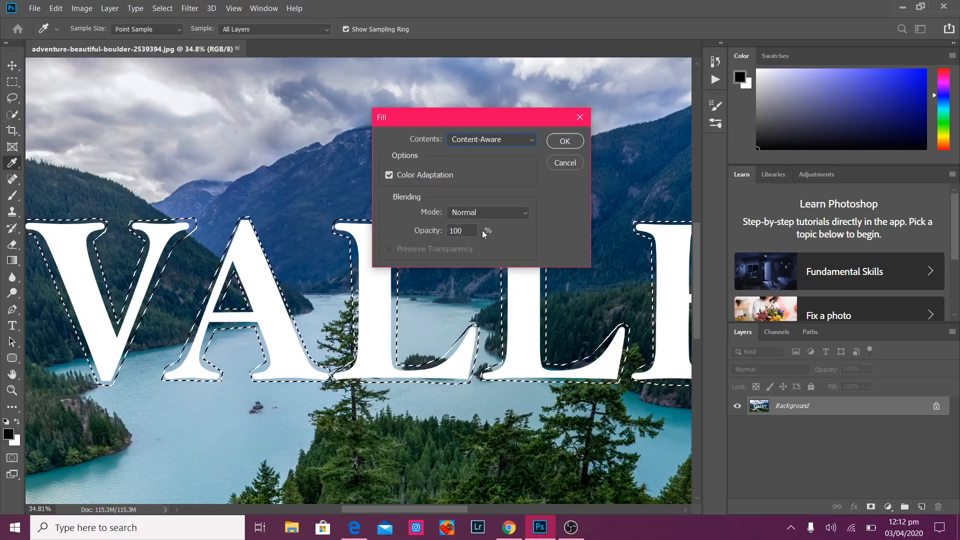
left_click(564, 140)
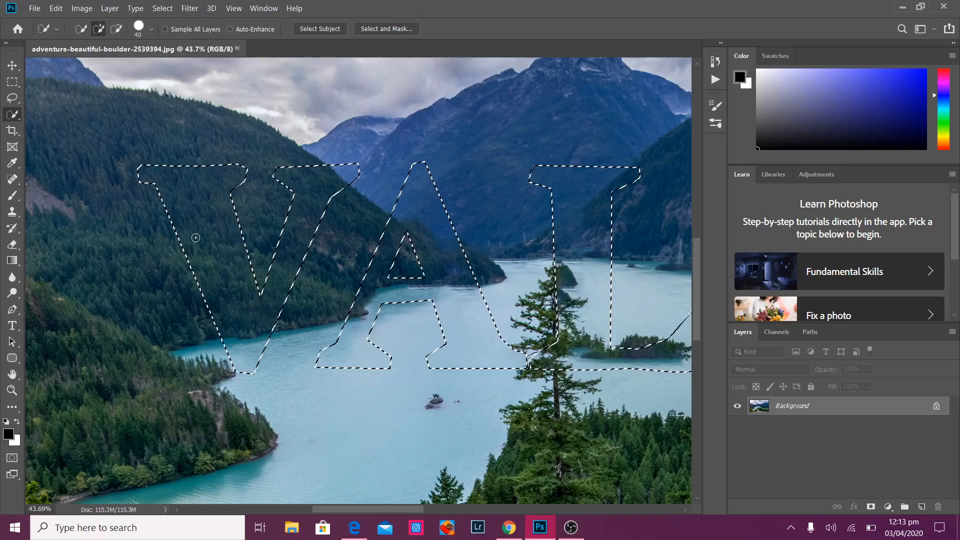
Step: Deselect with Ctrl+D, leaving the filled landscape with no lettering
key("Ctrl+D")
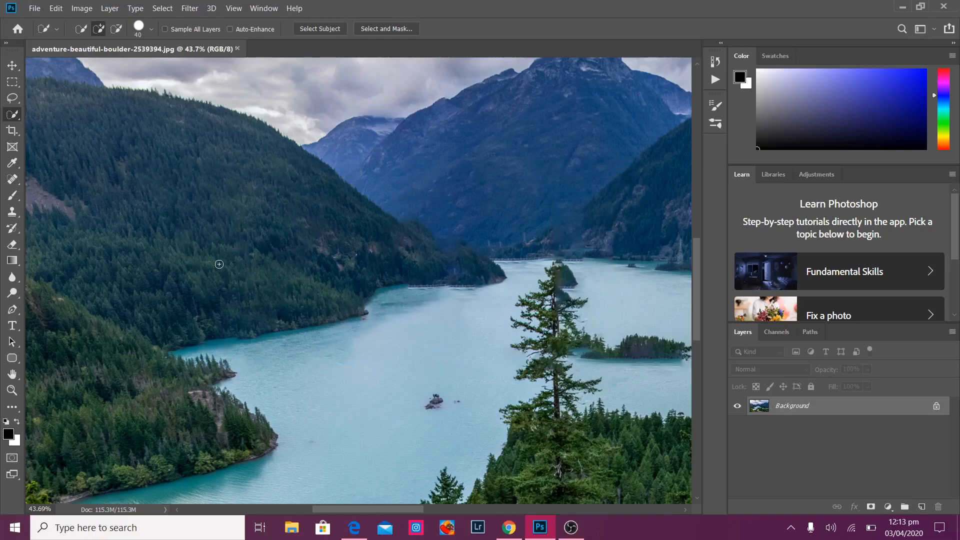